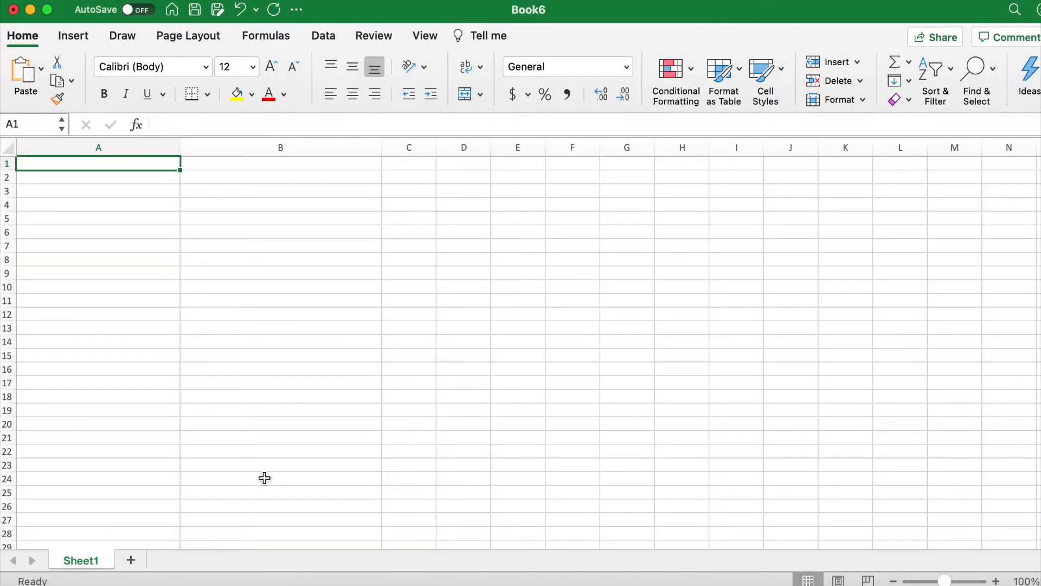
mouse_move(148, 269)
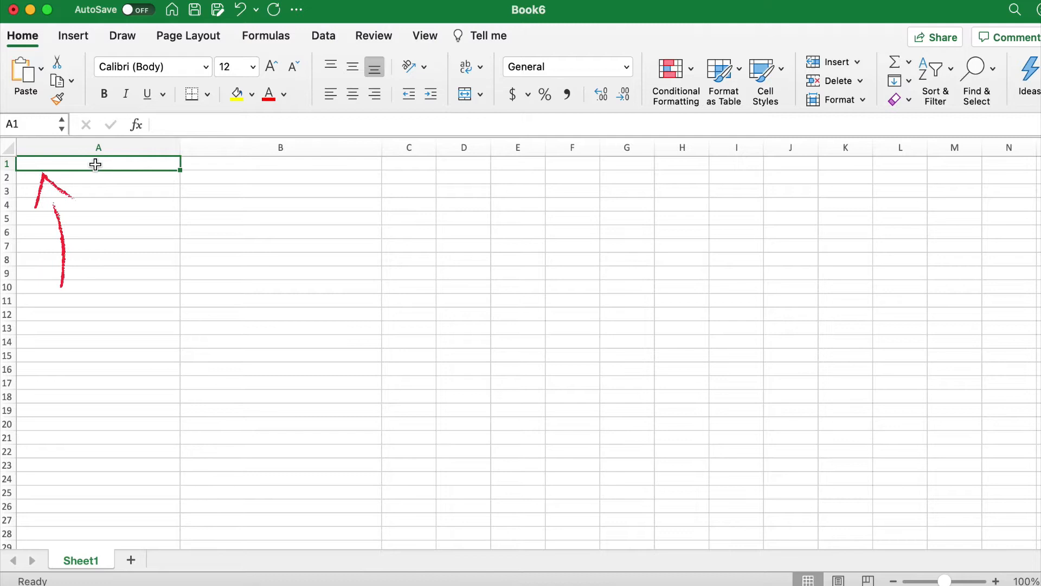
- Enter the headings 'name' in A1 and 'email' in B1
type("name")
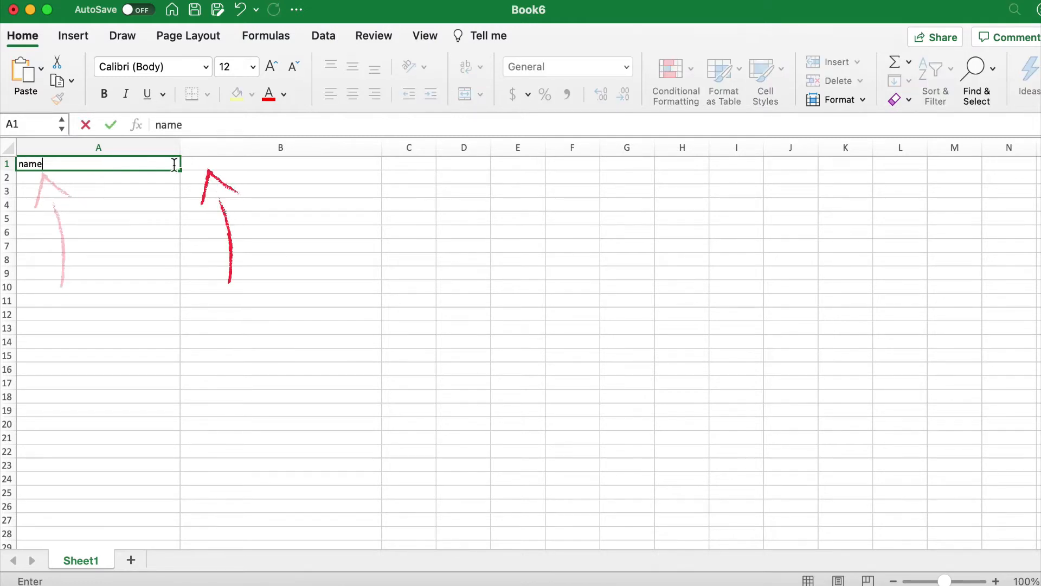
type("em")
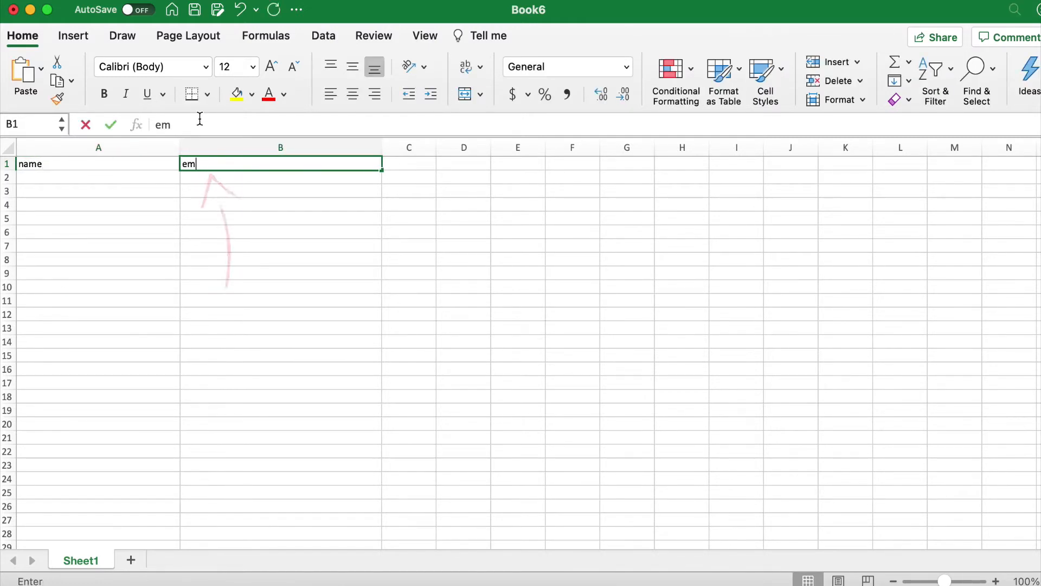
type("ail")
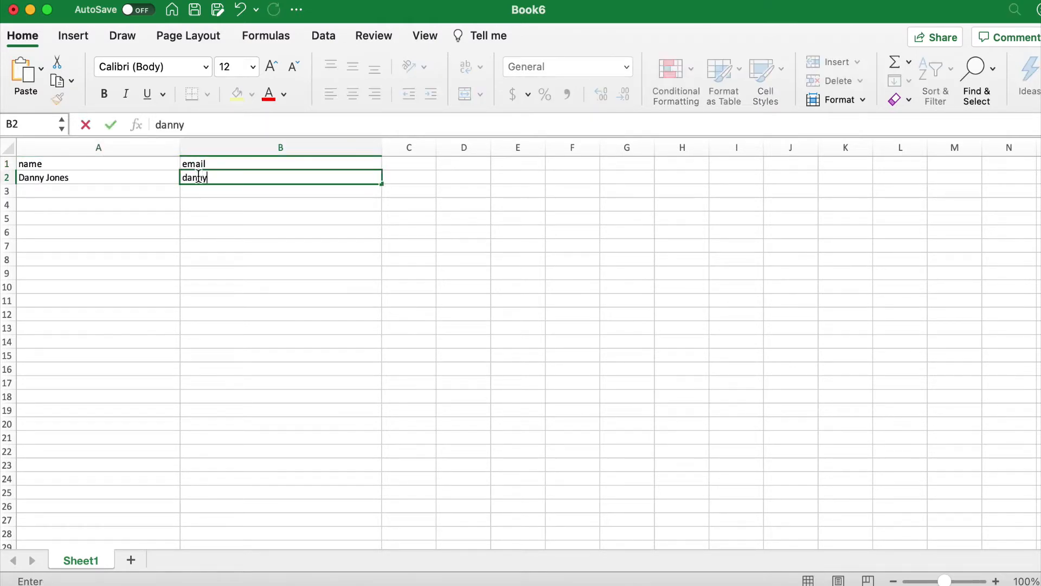
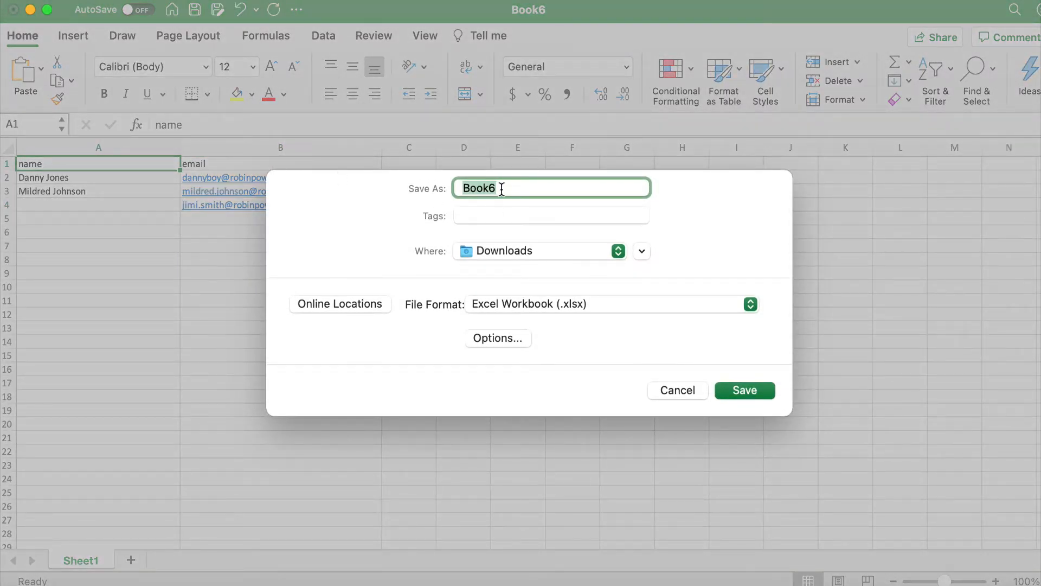
- Save the sheet as 'Invite list' in CSV UTF-8 (Comma delimited) format
type("Invit")
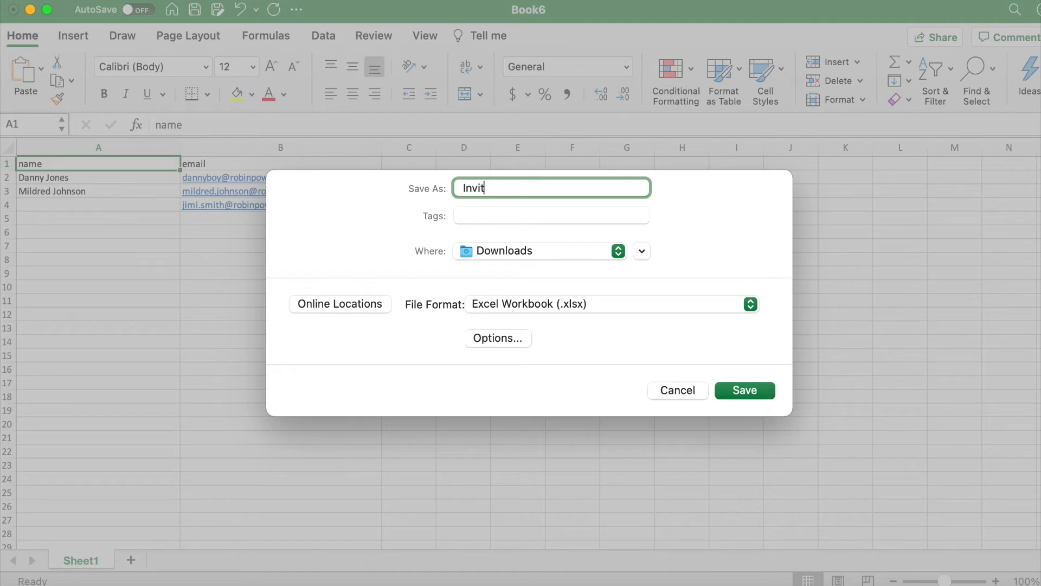
left_click(751, 304)
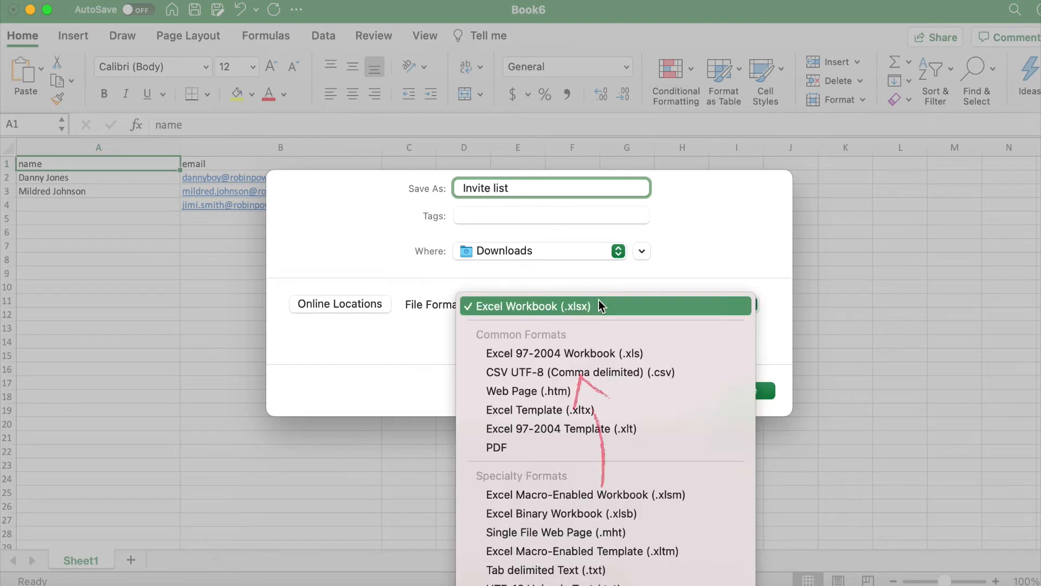
left_click(579, 372)
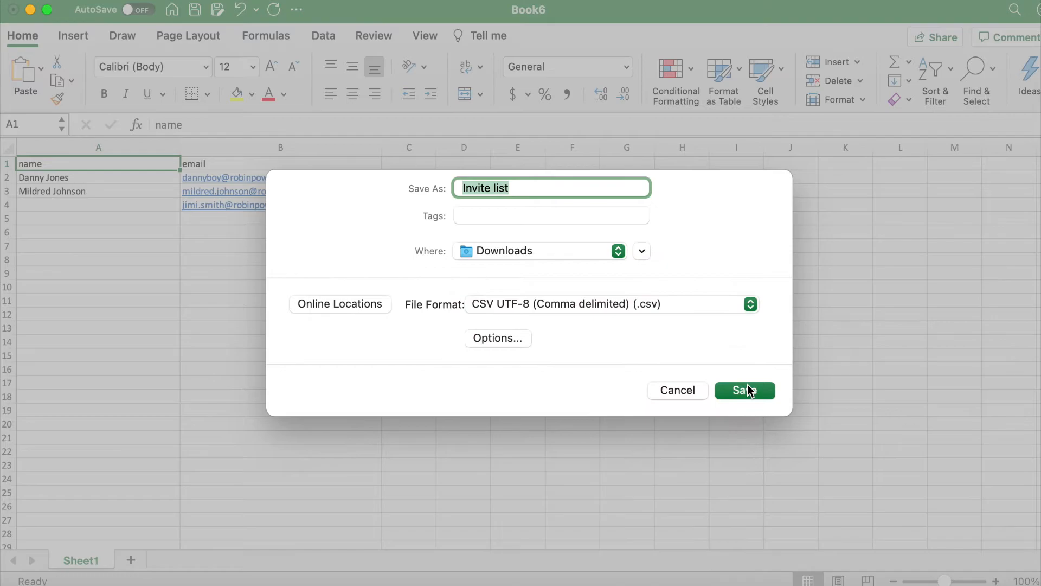
left_click(744, 390)
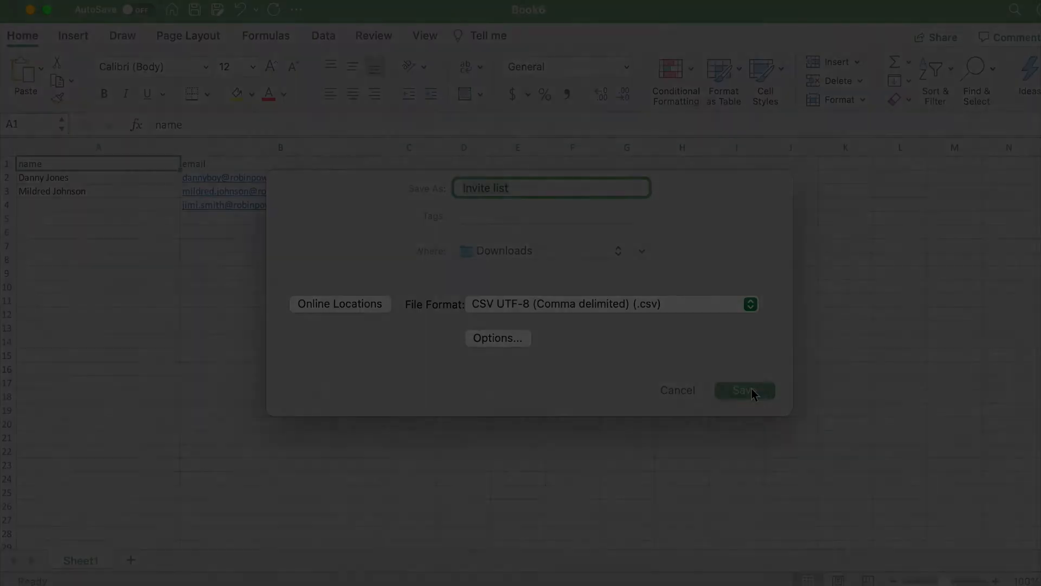
left_click(743, 390)
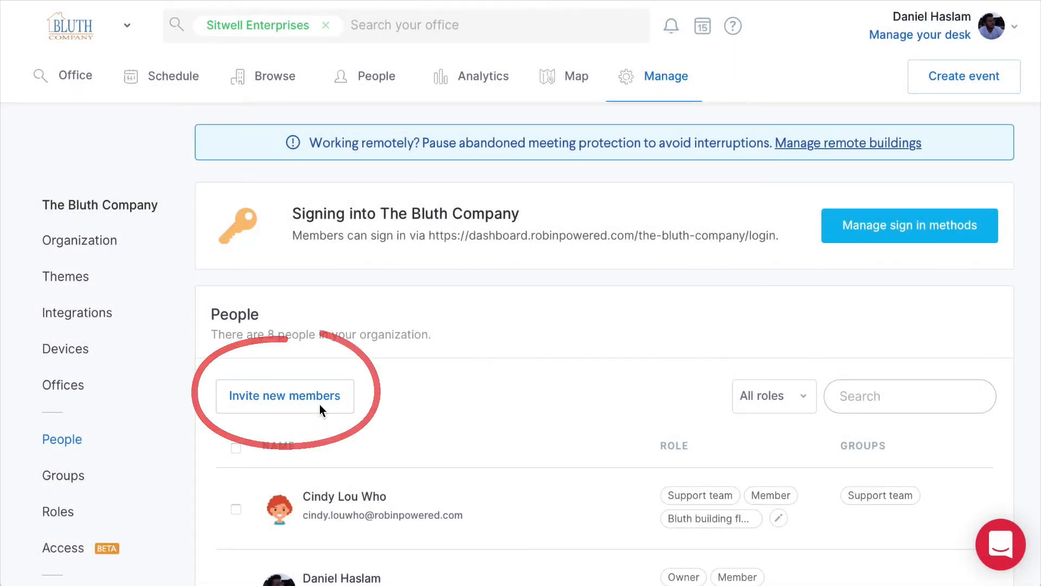
- Begin inviting new members and import a CSV file of invitees under Bulk invites
left_click(284, 395)
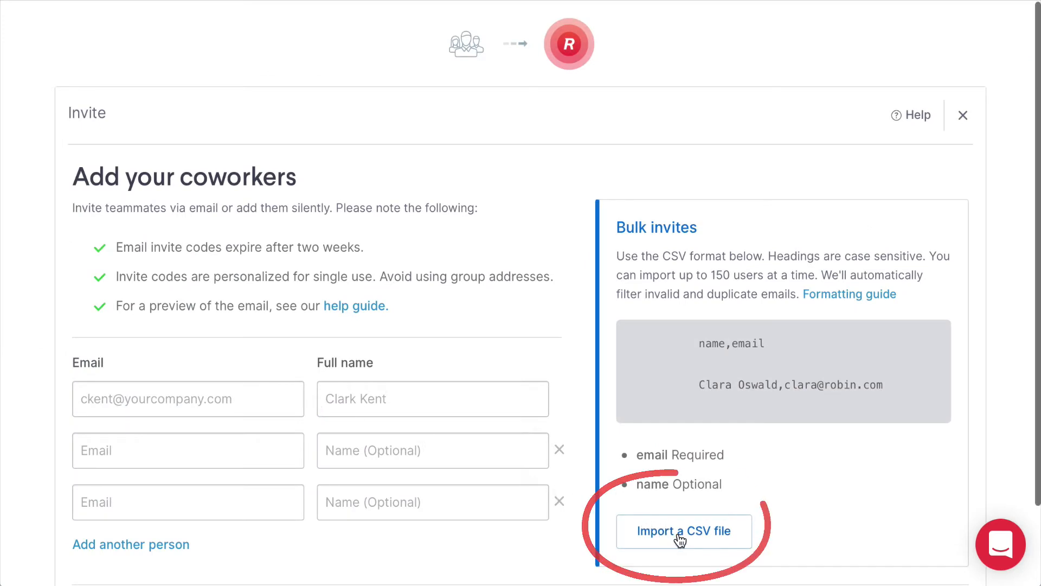
left_click(684, 530)
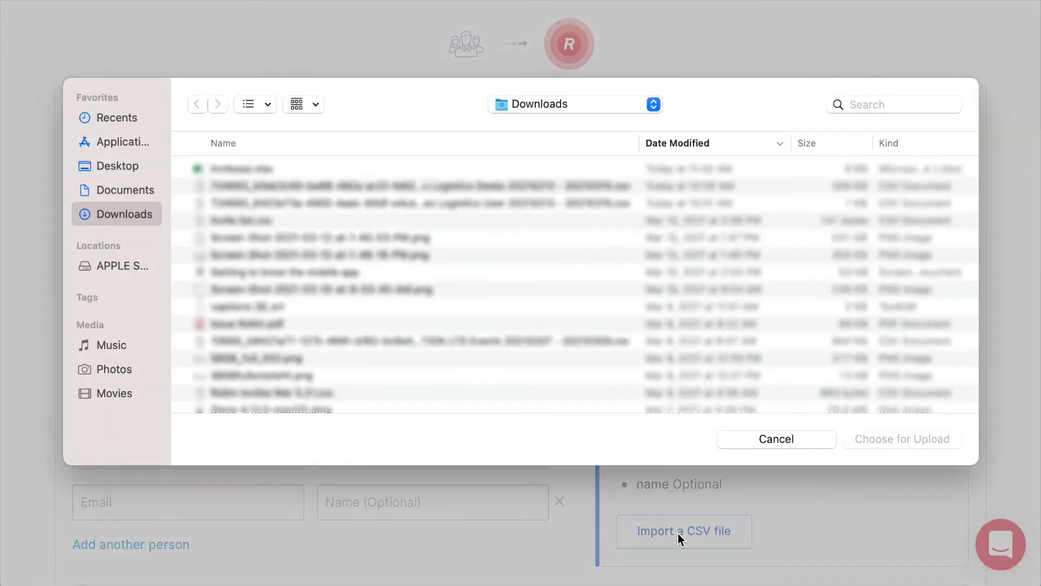
mouse_move(124, 190)
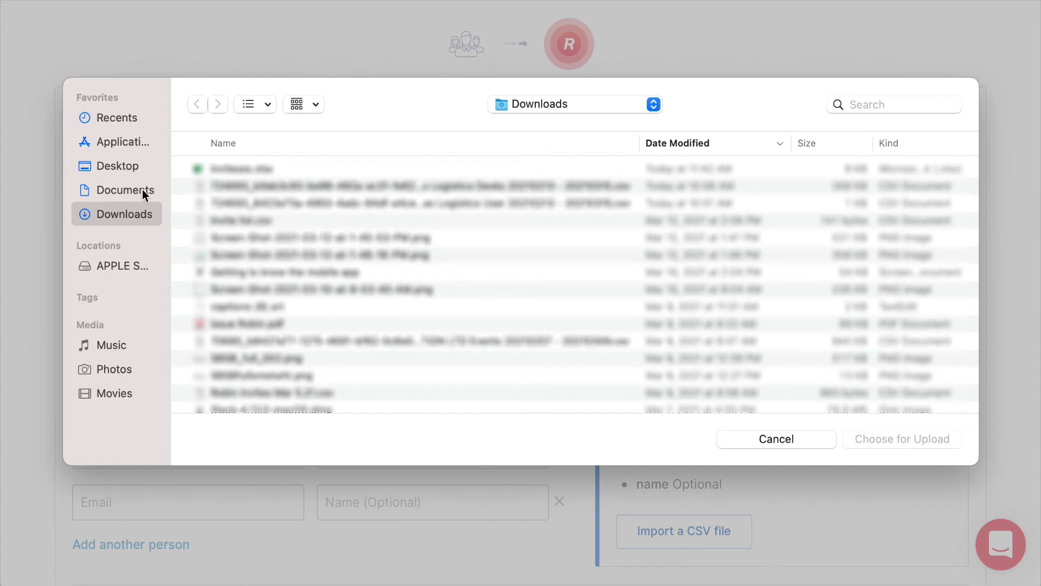
left_click(119, 166)
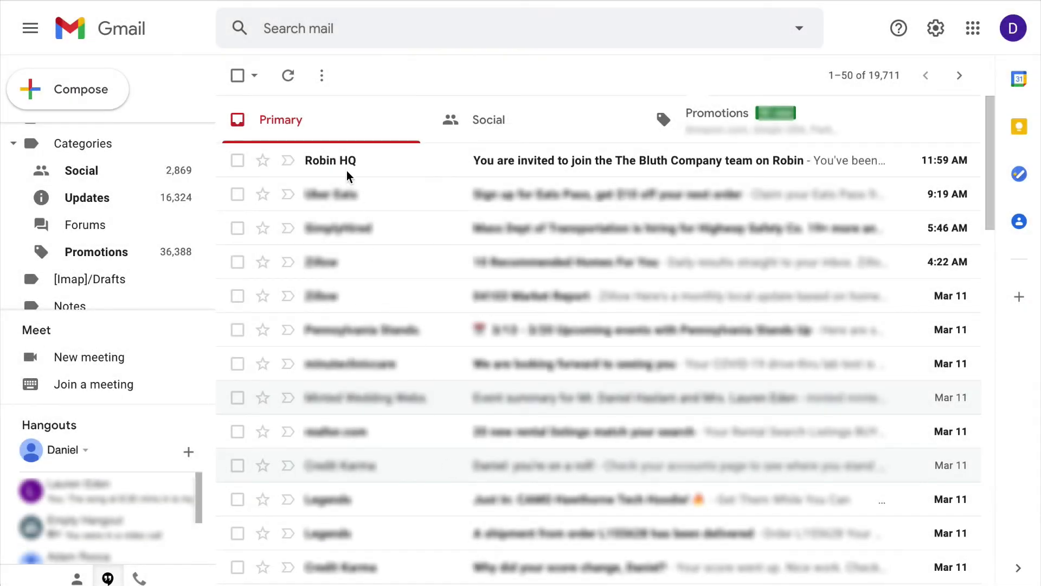
- Open the Robin HQ invitation email and scroll through its content
left_click(597, 160)
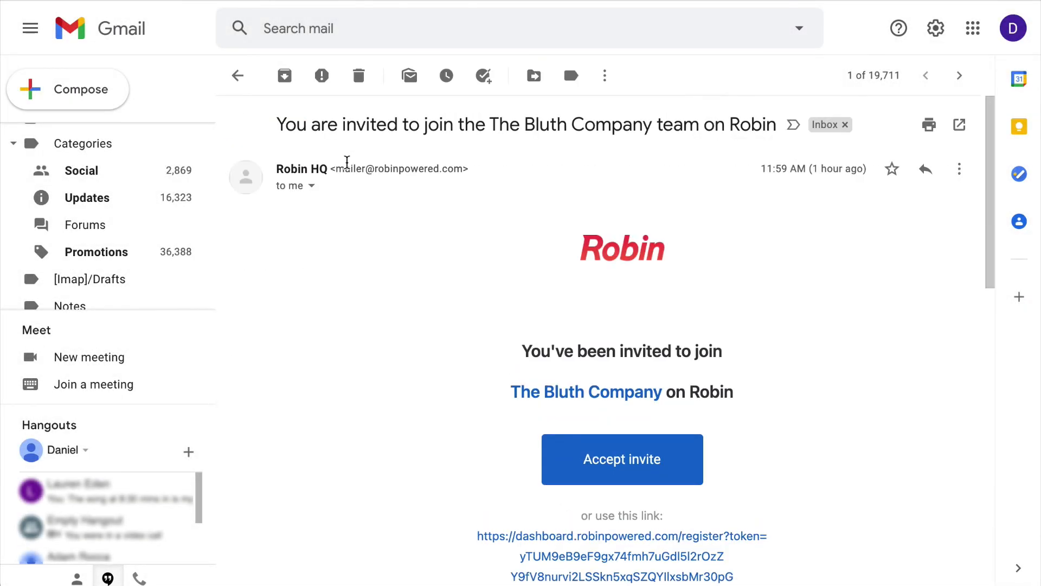
scroll("down", 3)
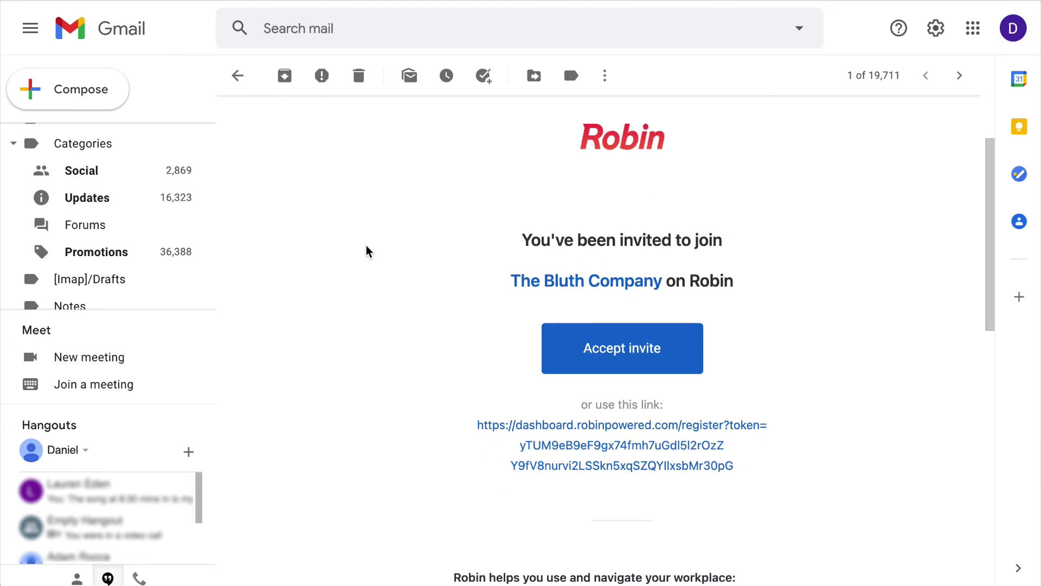